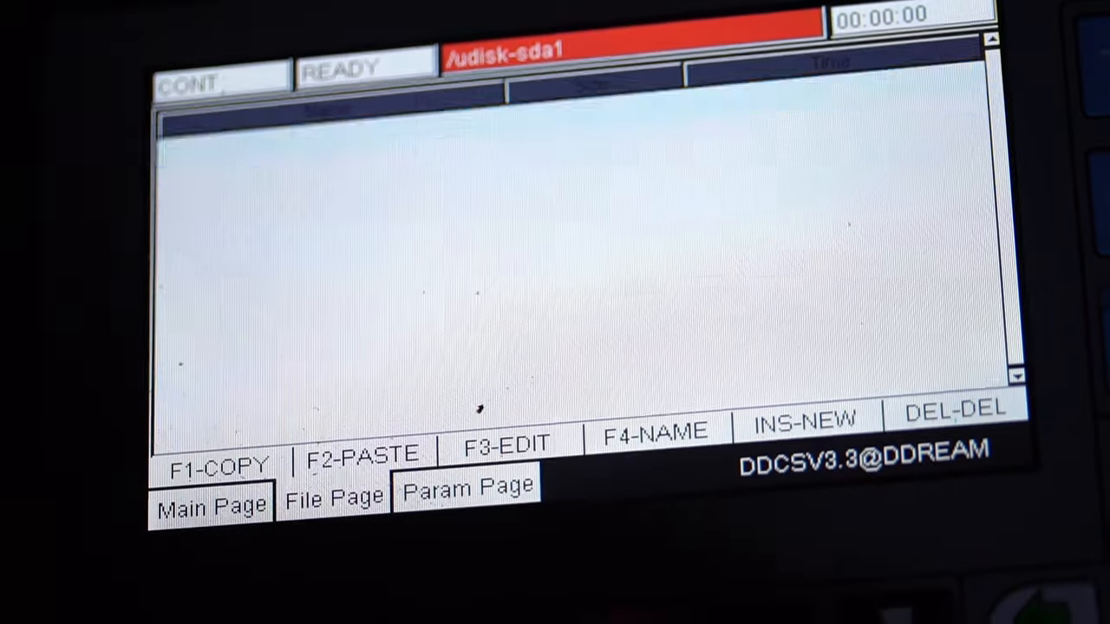
Step: Open the Param Page and scroll down to the Hard limit parameters section
click(467, 488)
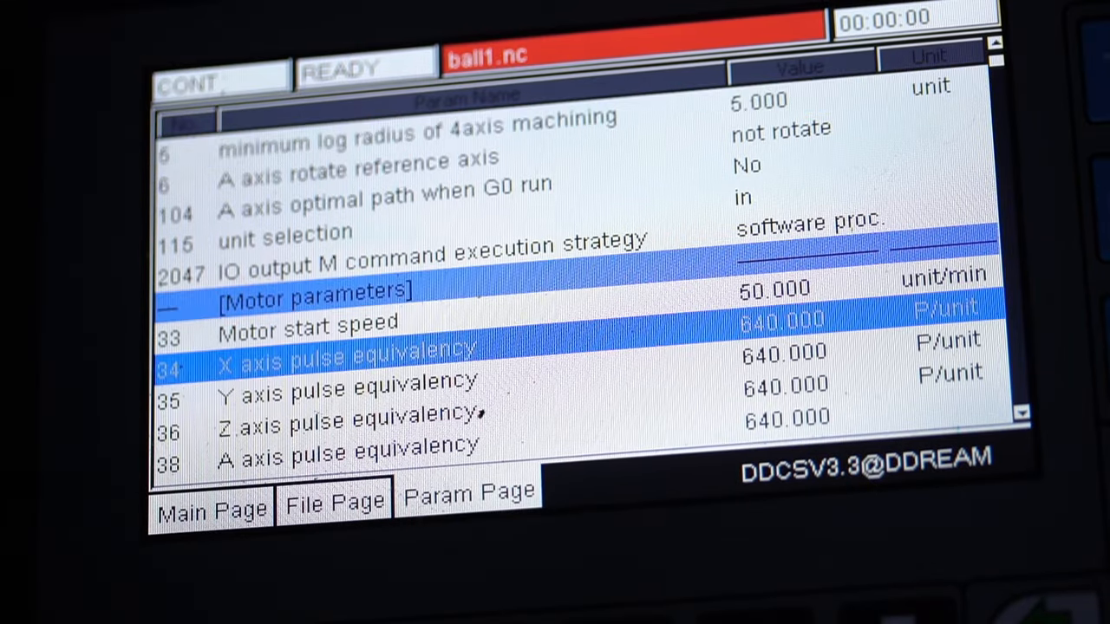
scroll(down, 3)
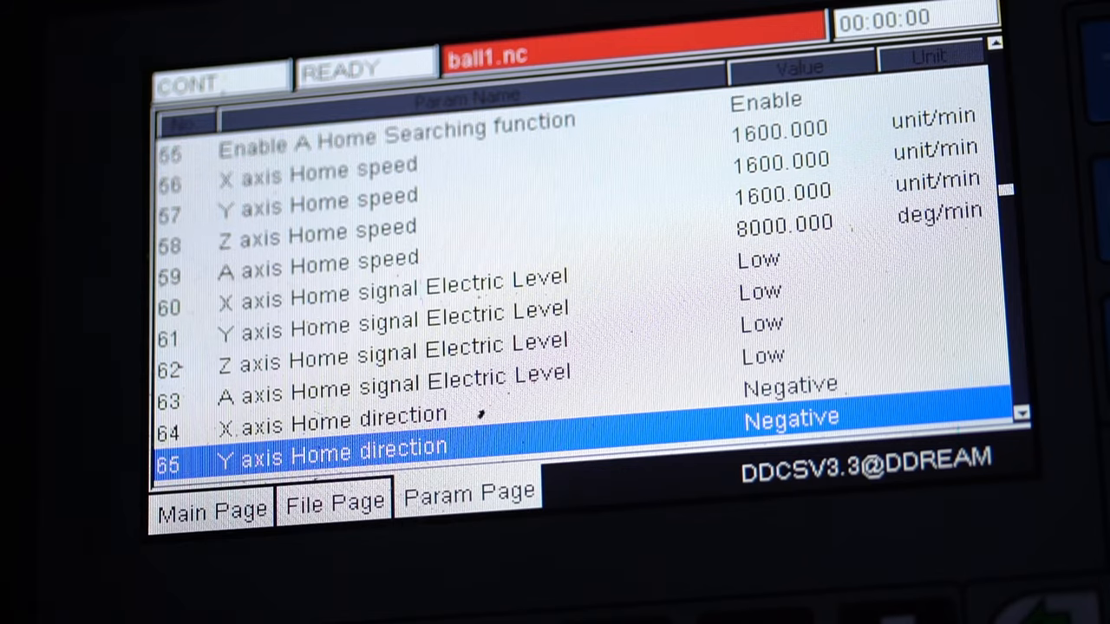
scroll(down, 3)
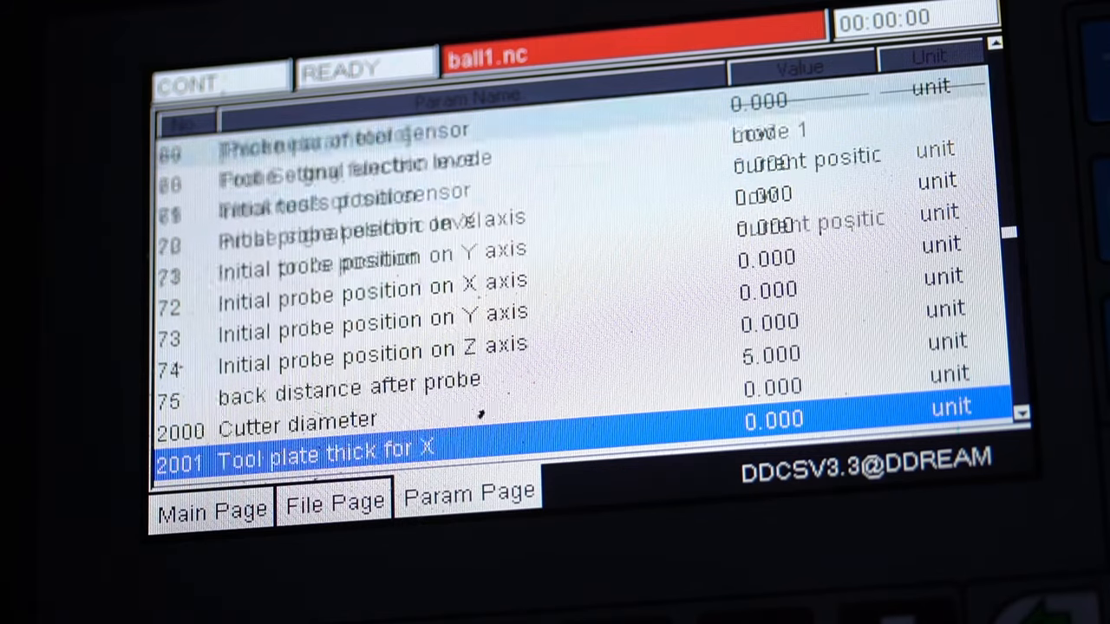
scroll(down, 3)
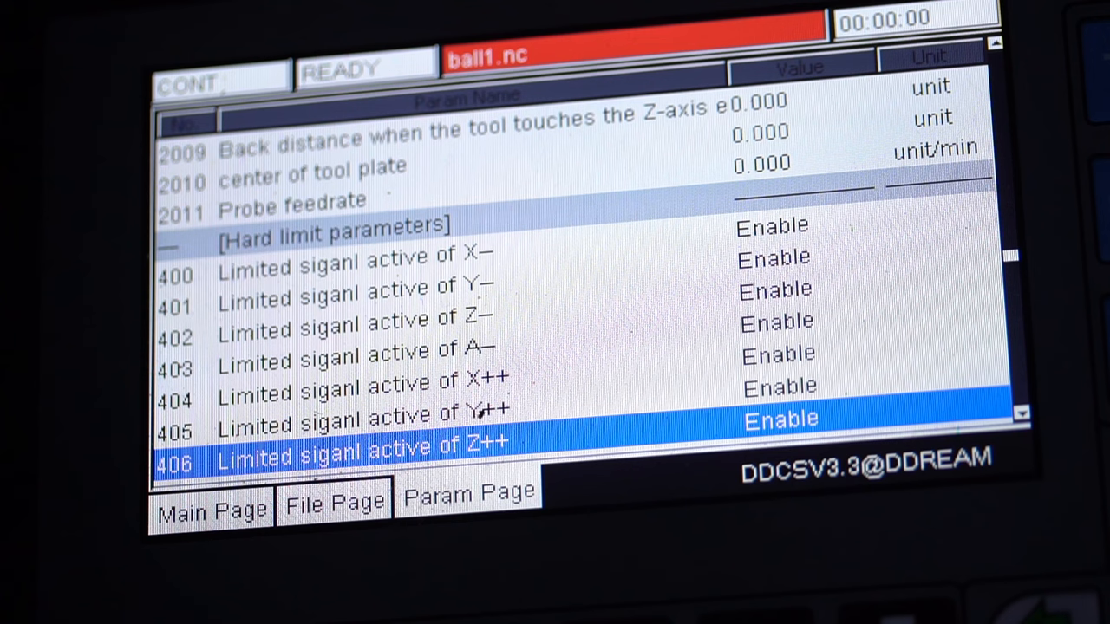
scroll(down, 3)
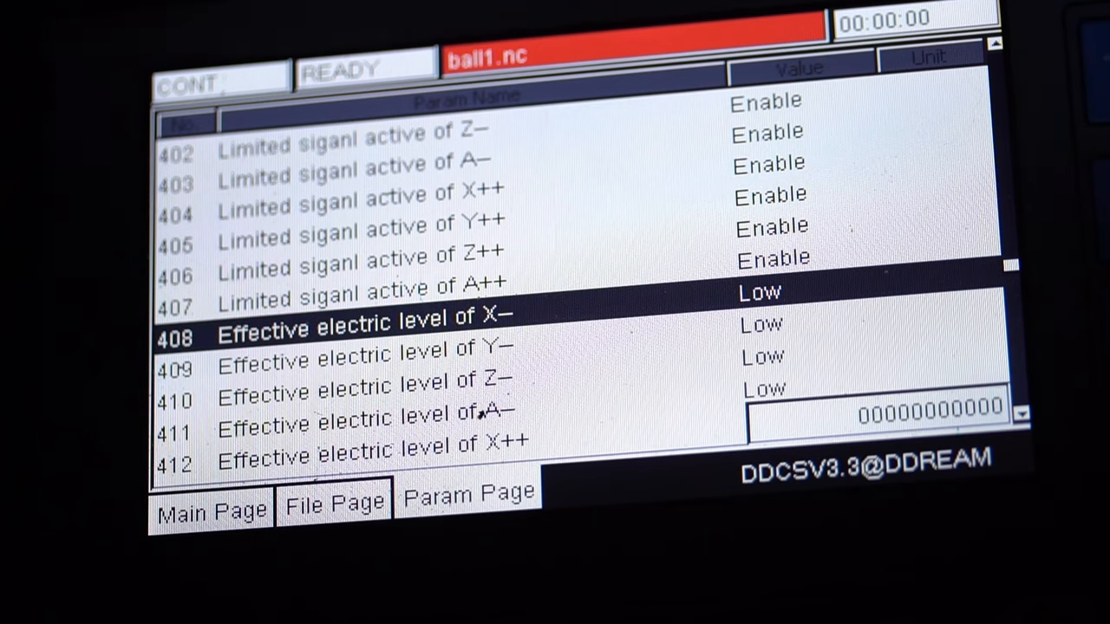
Step: Enter 1 as the effective electric level of X− (parameter 408)
text(1)
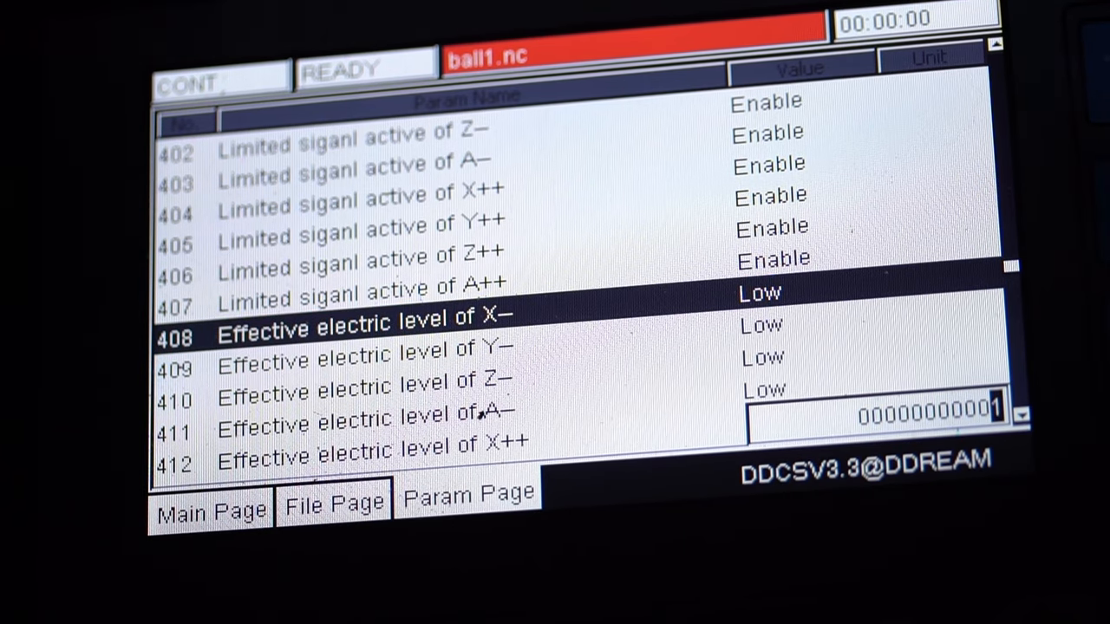